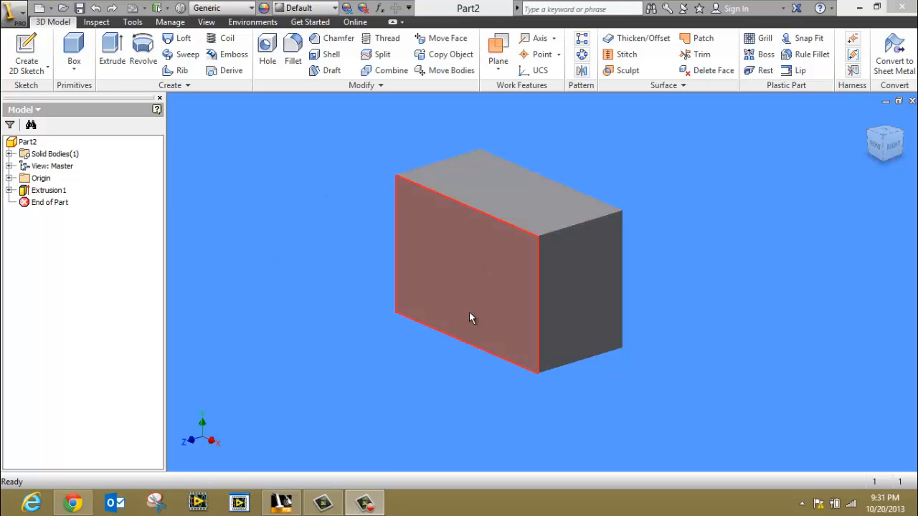
pyautogui.moveTo(497, 210)
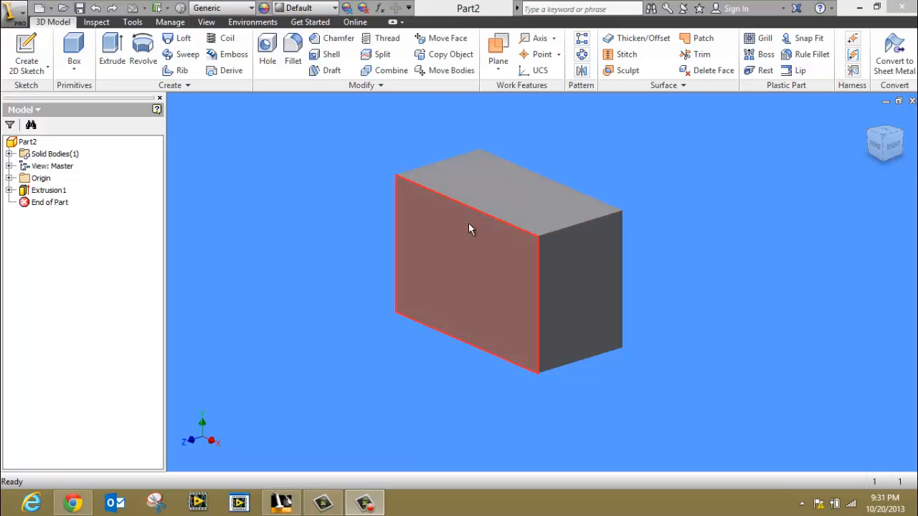
pyautogui.moveTo(464, 312)
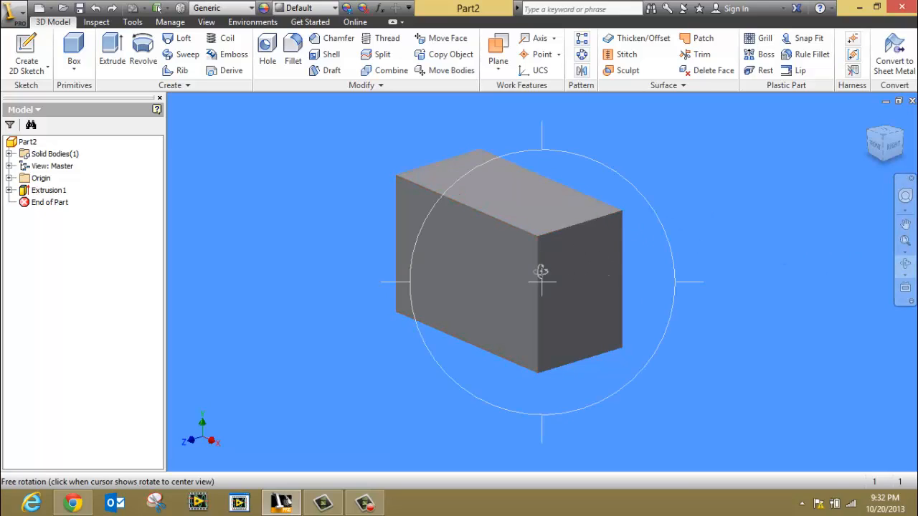
# Step: Orbit the view to look at the rectangular block from another side
pyautogui.moveTo(541, 271); pyautogui.dragTo(515, 286)
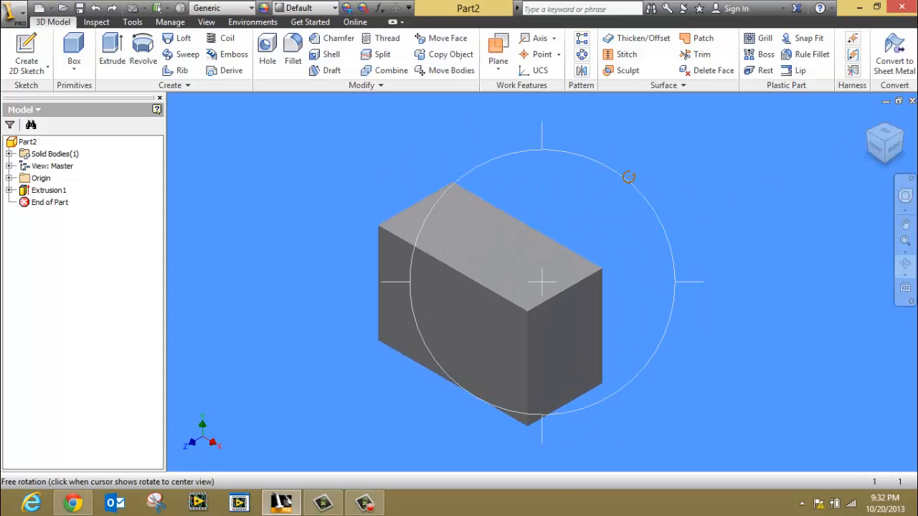
# Step: Start a new work plane and pick the block's first end face
pyautogui.click(498, 51)
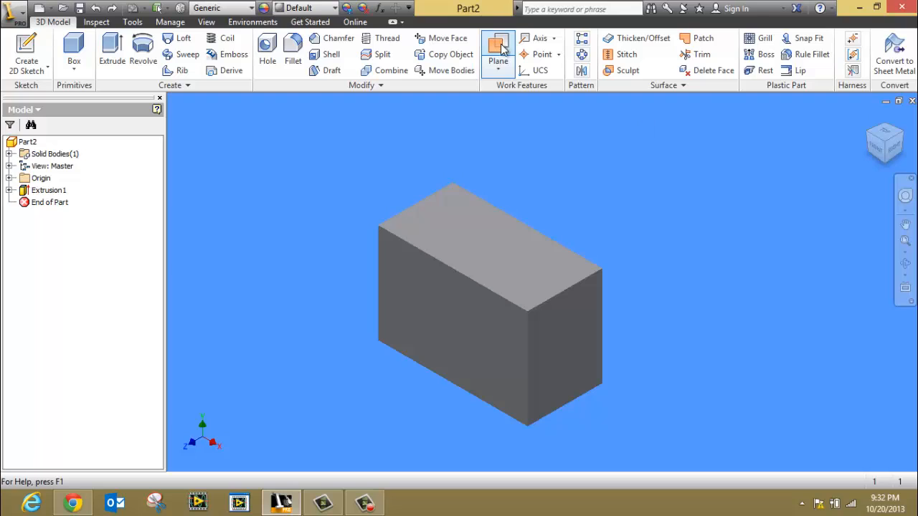
pyautogui.click(498, 70)
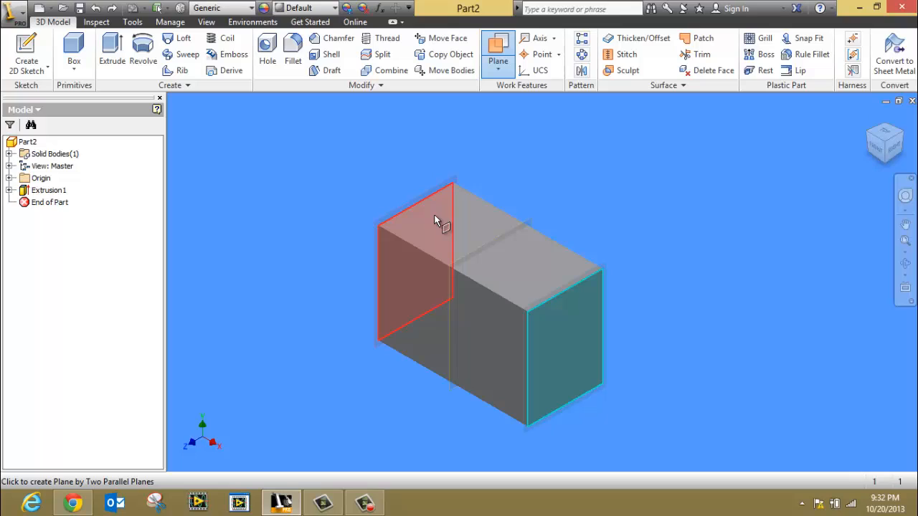
pyautogui.moveTo(439, 214)
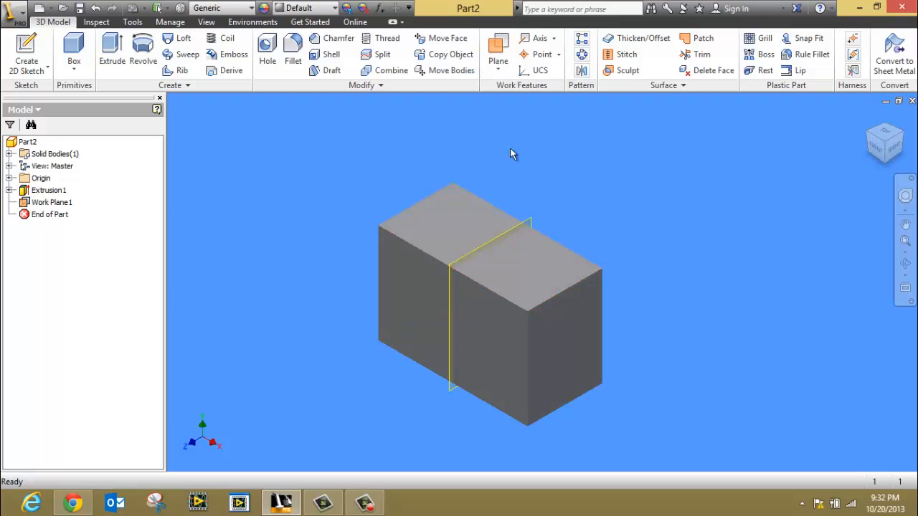
pyautogui.moveTo(583, 199)
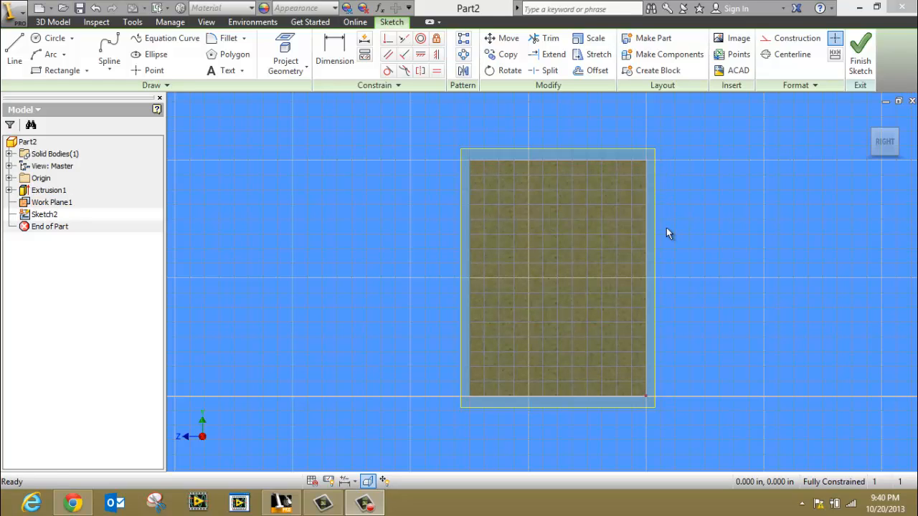
# Step: Project the block's cross-section outline edges into Sketch2 as sketch geometry
pyautogui.click(14, 54)
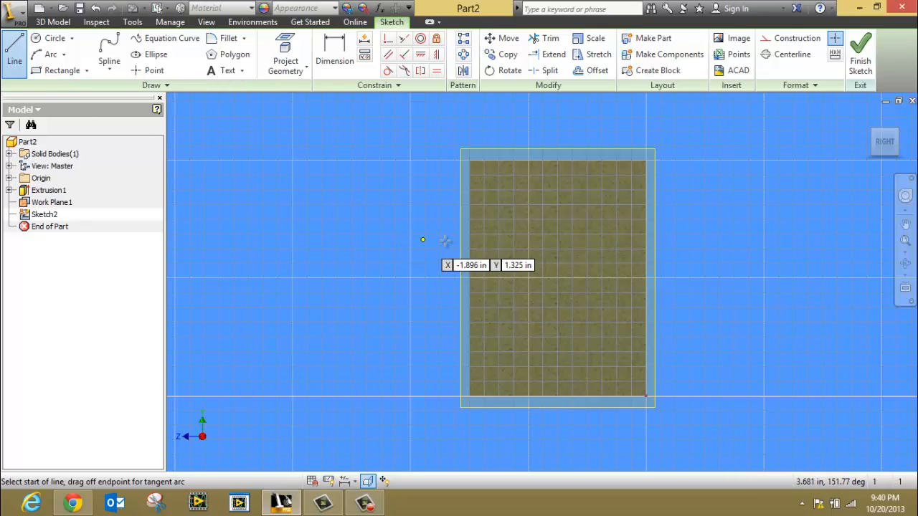
pyautogui.moveTo(562, 159)
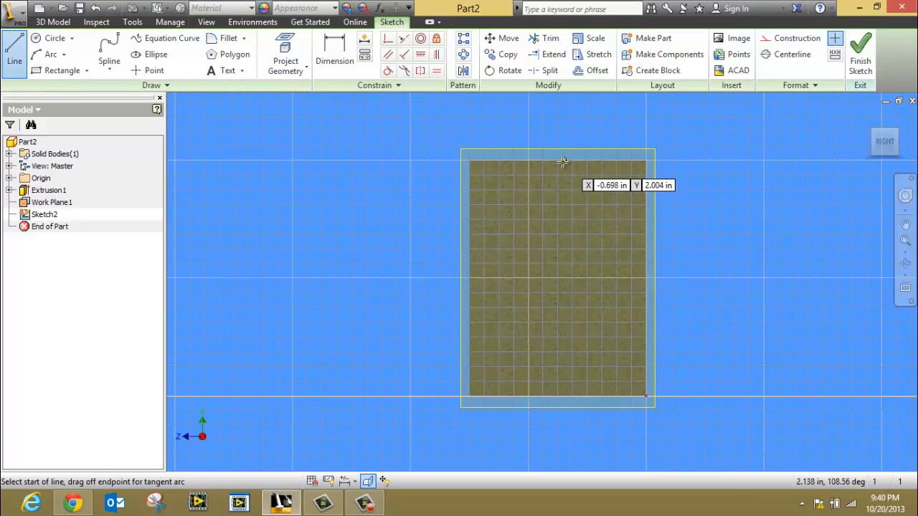
pyautogui.moveTo(528, 230)
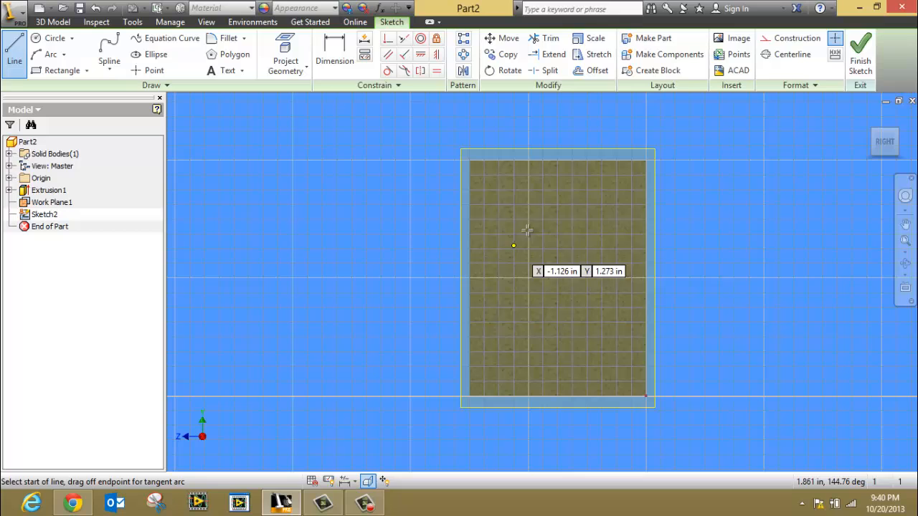
pyautogui.moveTo(493, 251)
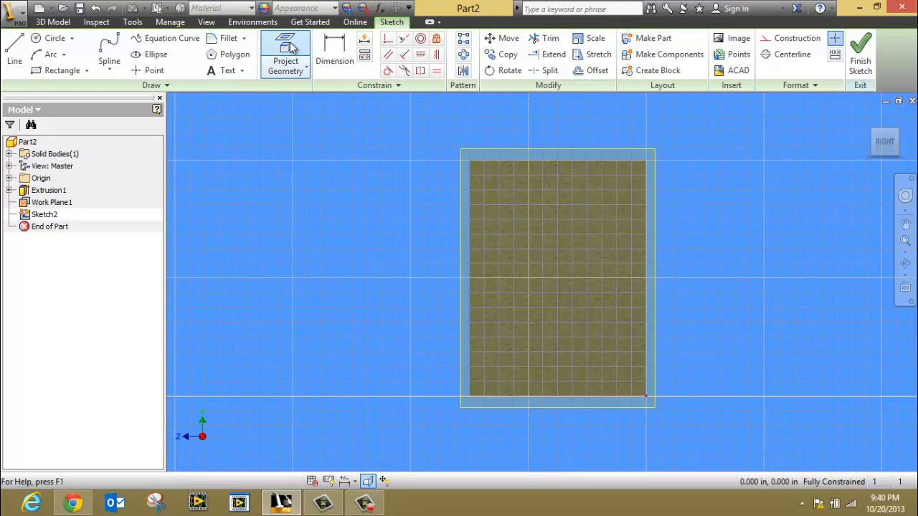
pyautogui.click(285, 54)
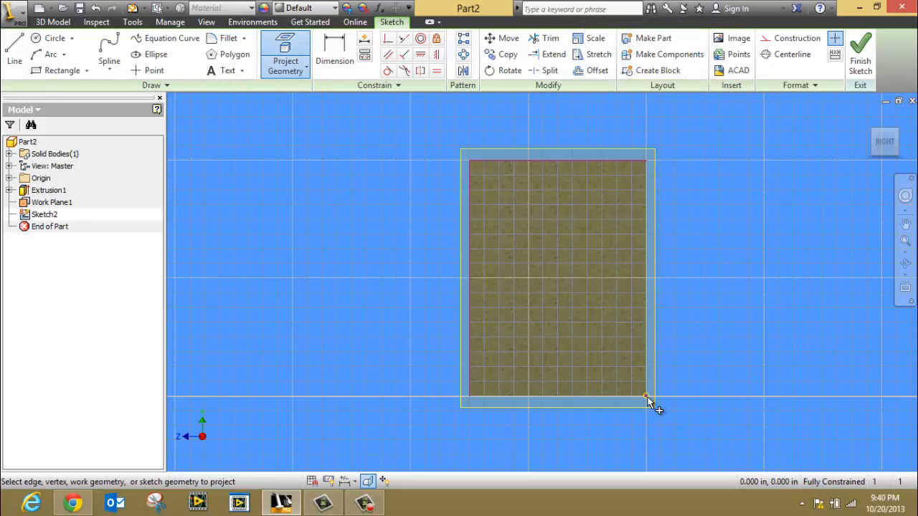
pyautogui.moveTo(685, 392)
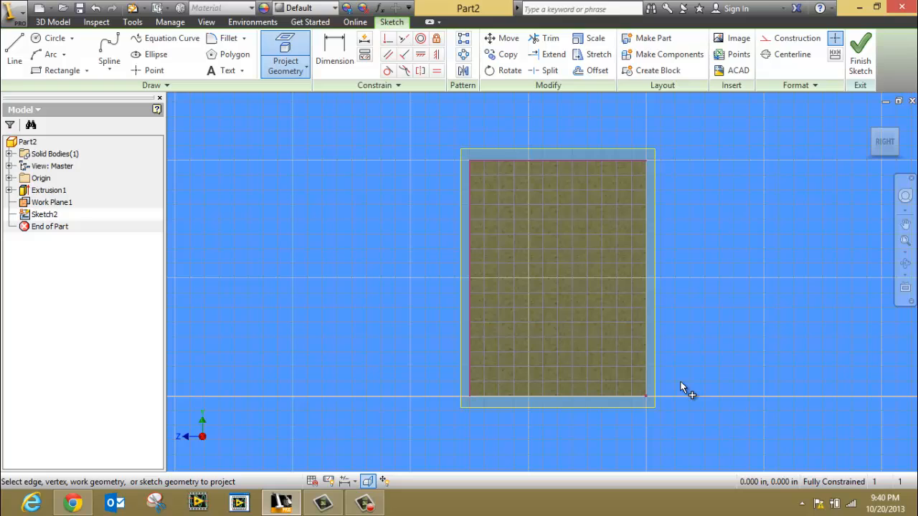
pyautogui.click(14, 46)
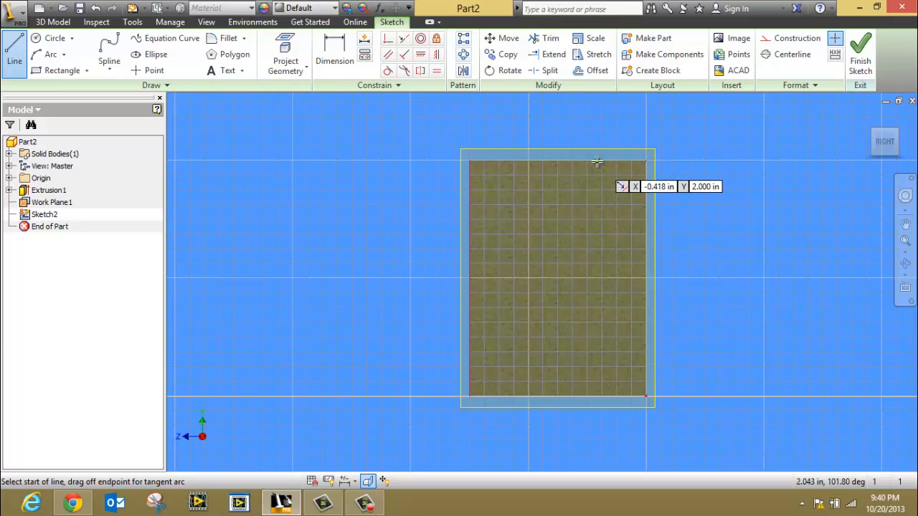
# Step: Draw a diagonal notch line from the block's top edge to its left edge
pyautogui.click(597, 159)
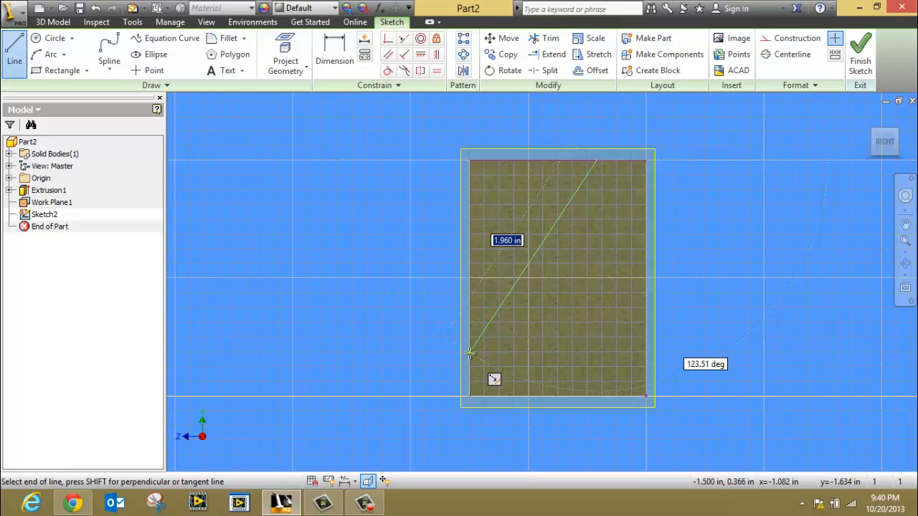
pyautogui.click(470, 353)
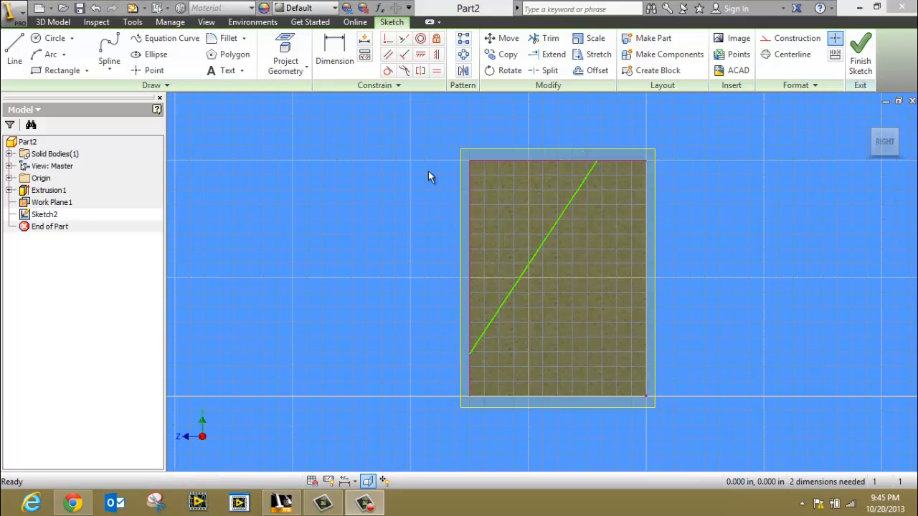
pyautogui.moveTo(412, 162)
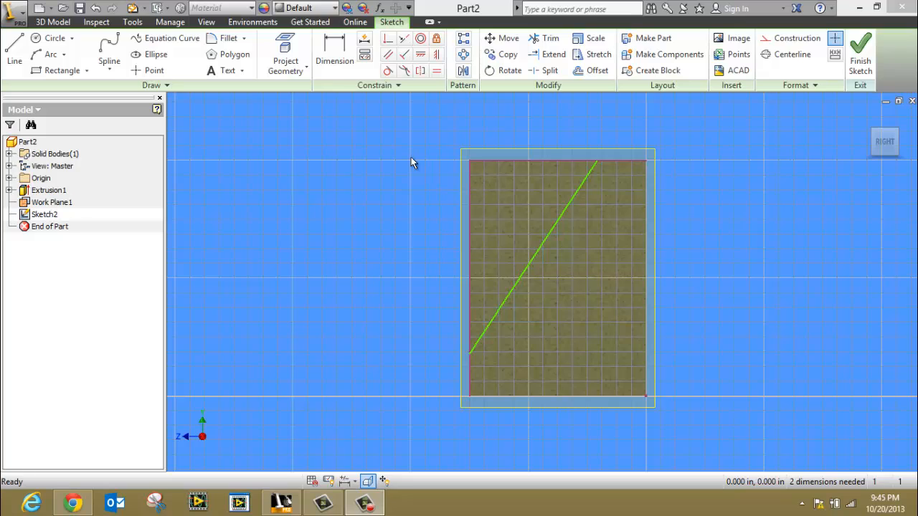
pyautogui.click(335, 54)
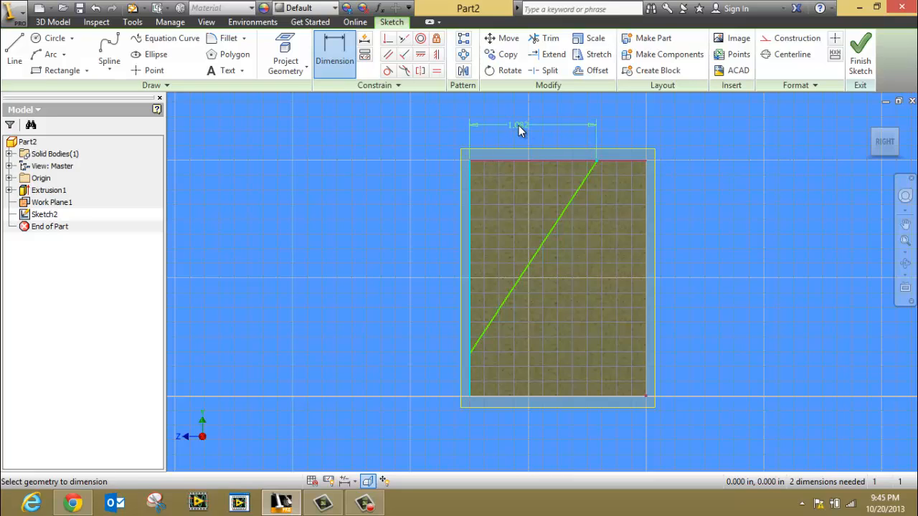
# Step: Dimension the line at 1.000 from the top corner and 0.250 up the side, then finish the sketch
pyautogui.click(519, 124)
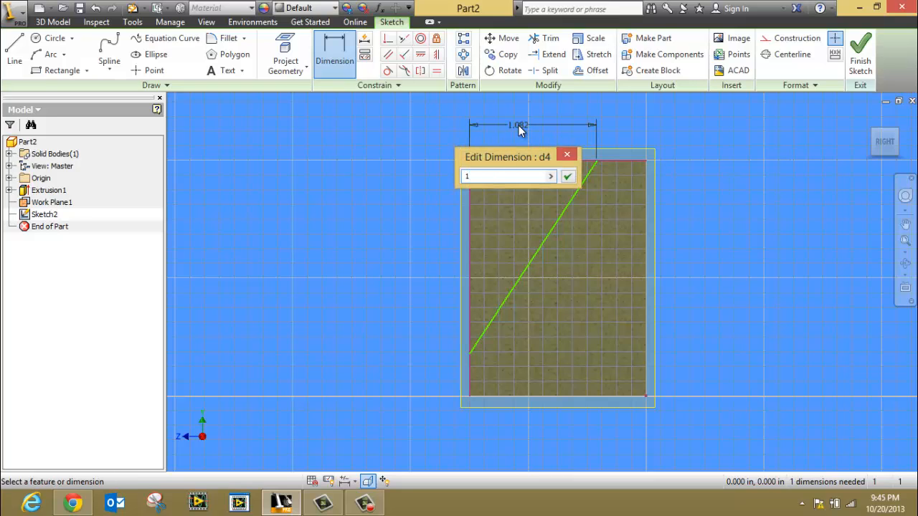
pyautogui.click(567, 177)
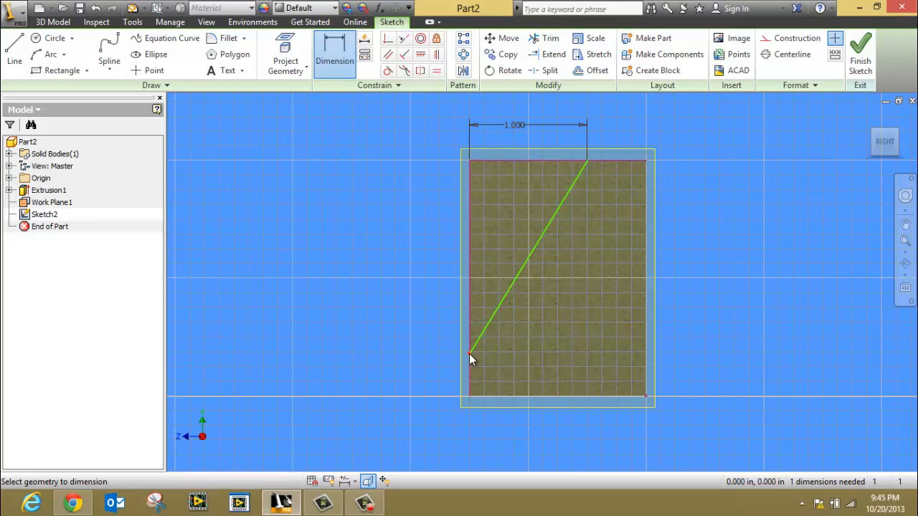
pyautogui.moveTo(471, 403)
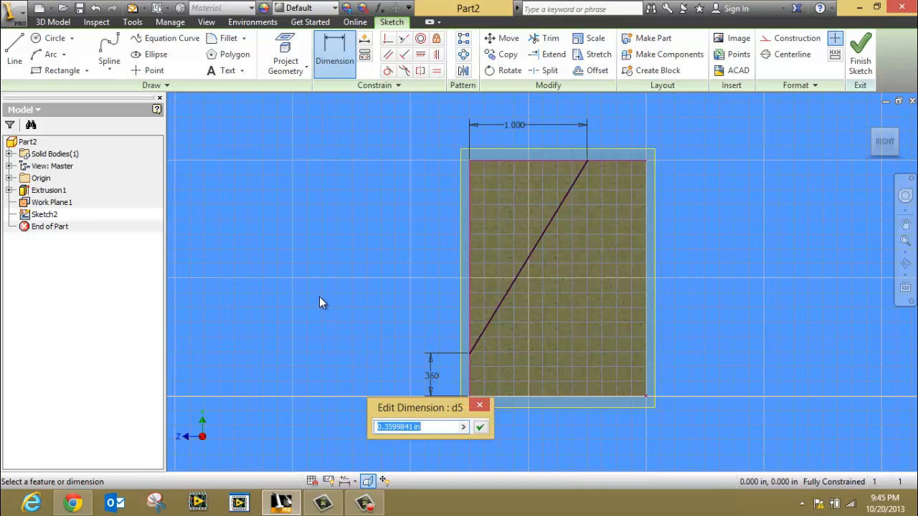
pyautogui.write('.25')
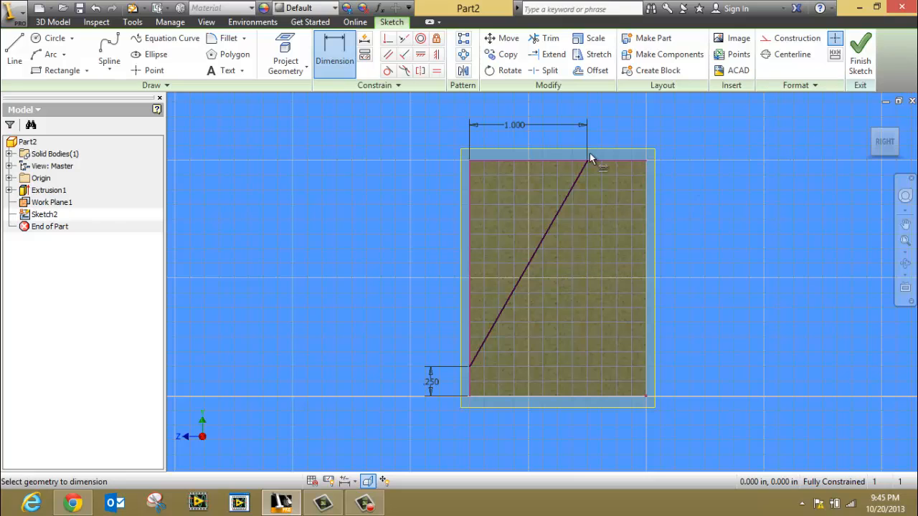
pyautogui.click(860, 54)
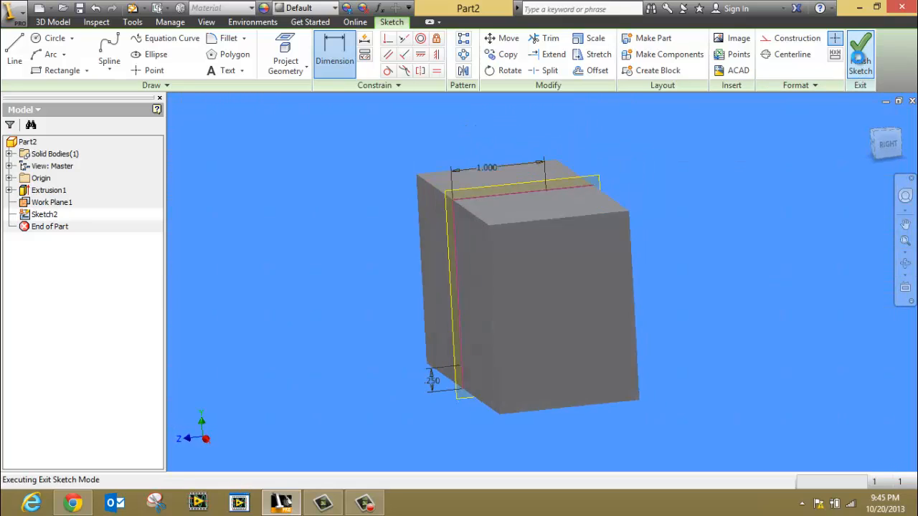
# Step: Return to the 3D model and start an Extrude on the triangular profile
pyautogui.click(859, 50)
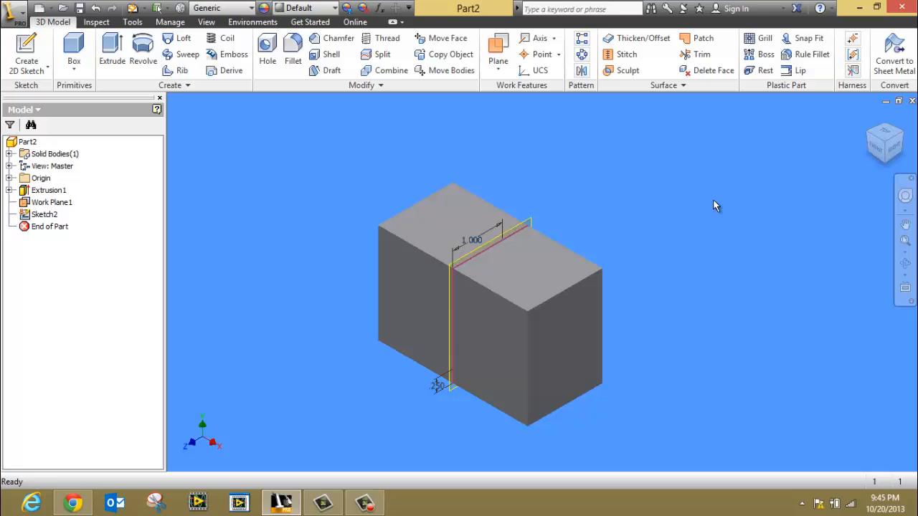
pyautogui.click(112, 54)
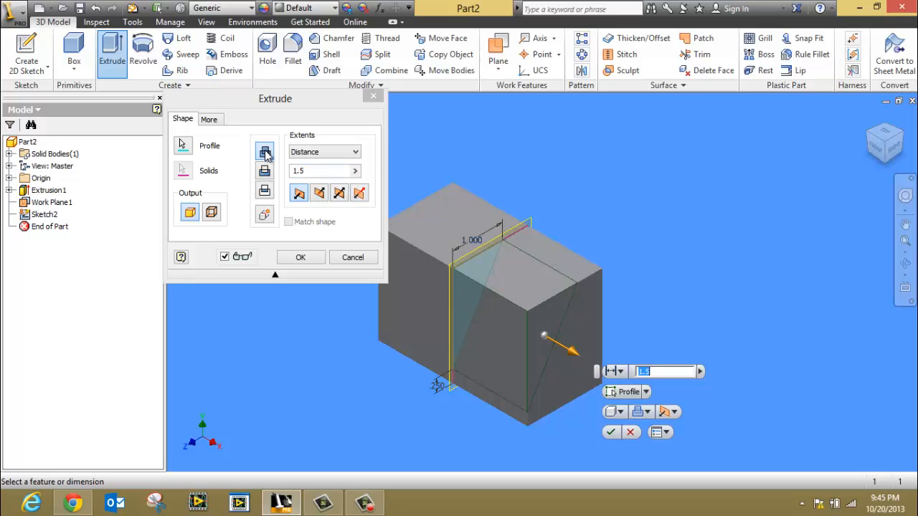
# Step: Apply a symmetric 2-deep Cut extrusion to notch the block
pyautogui.click(265, 170)
pyautogui.write('2')
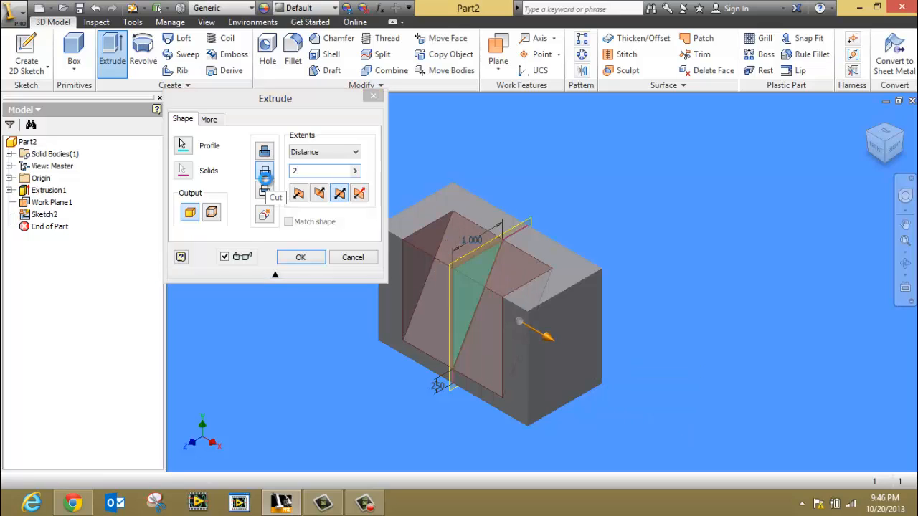
pyautogui.click(300, 256)
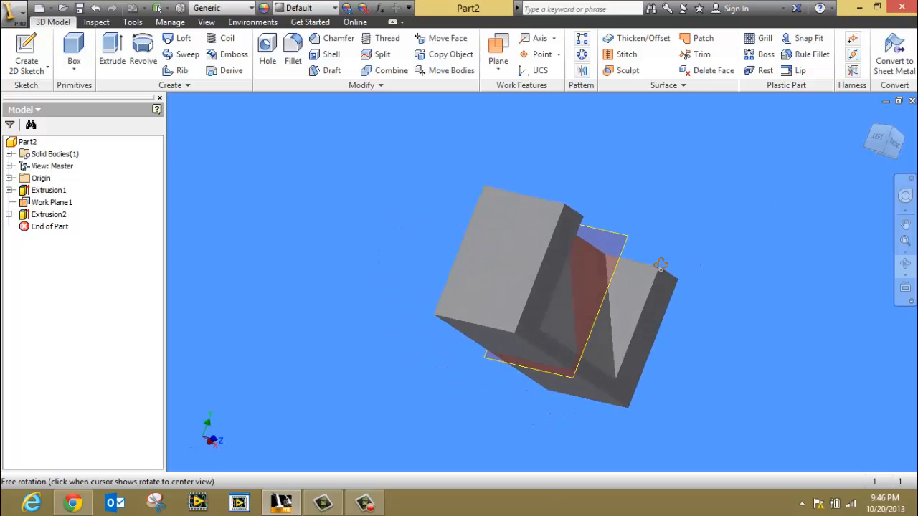
pyautogui.moveTo(659, 266); pyautogui.dragTo(622, 233)
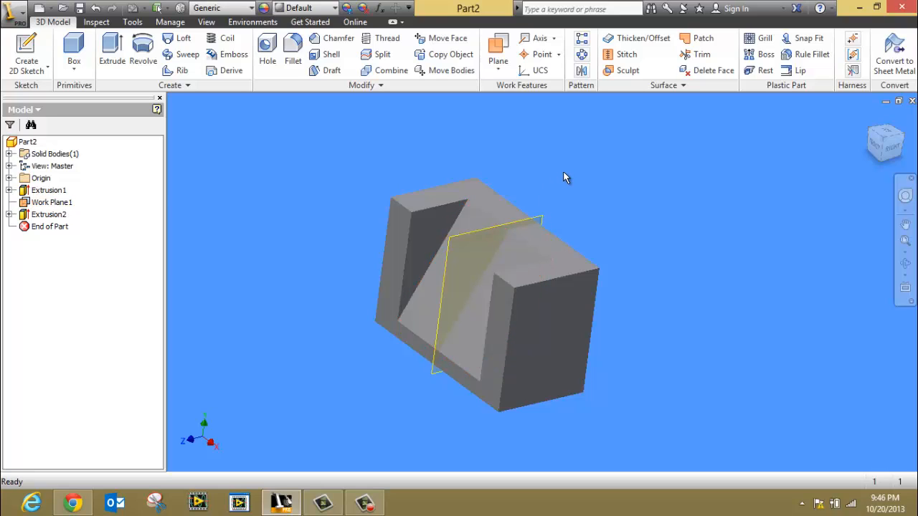
# Step: Switch off Work Plane1's visibility from its right-click menu
pyautogui.click(51, 203)
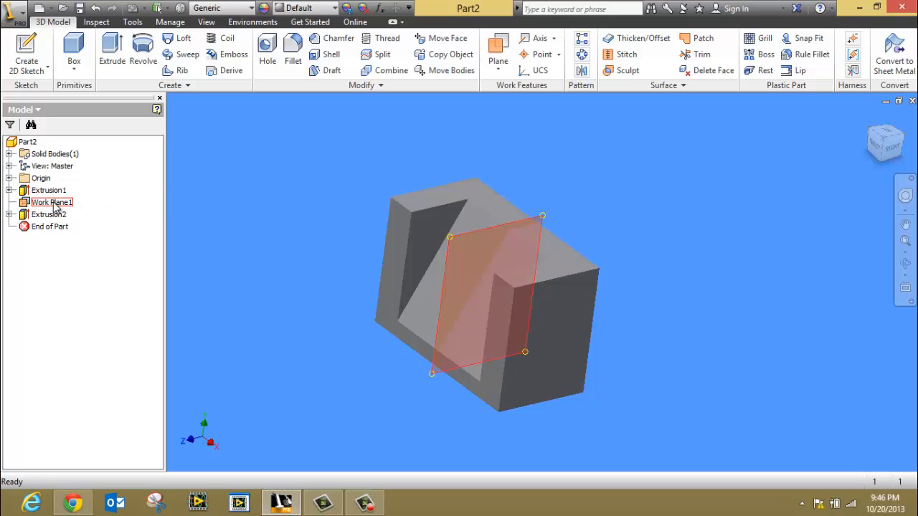
pyautogui.rightClick(51, 202)
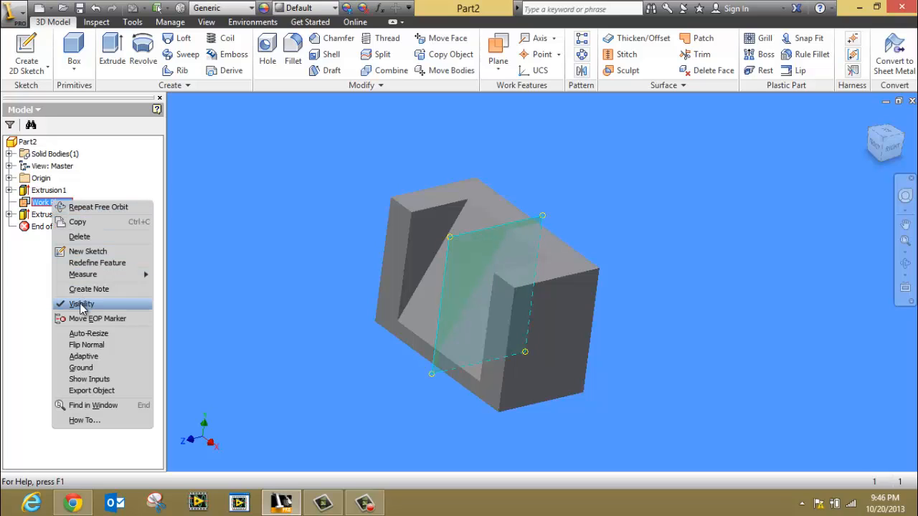
pyautogui.click(81, 304)
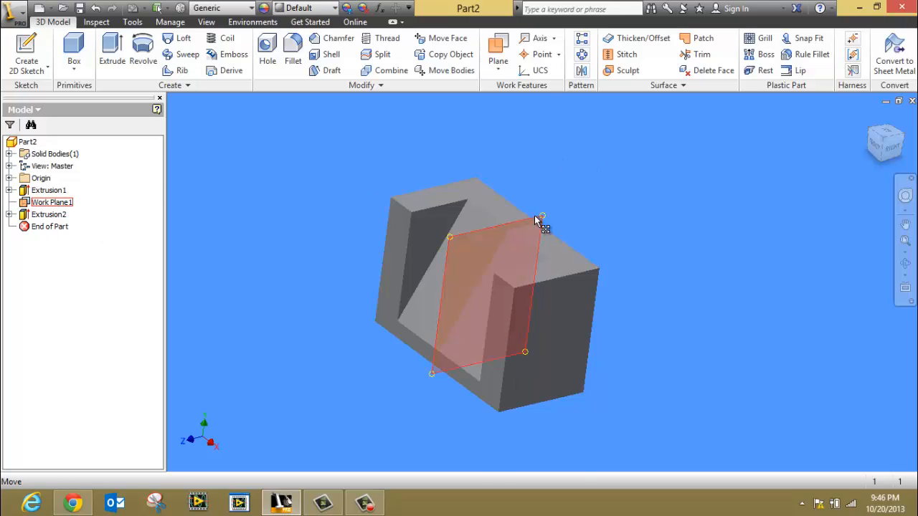
pyautogui.rightClick(537, 219)
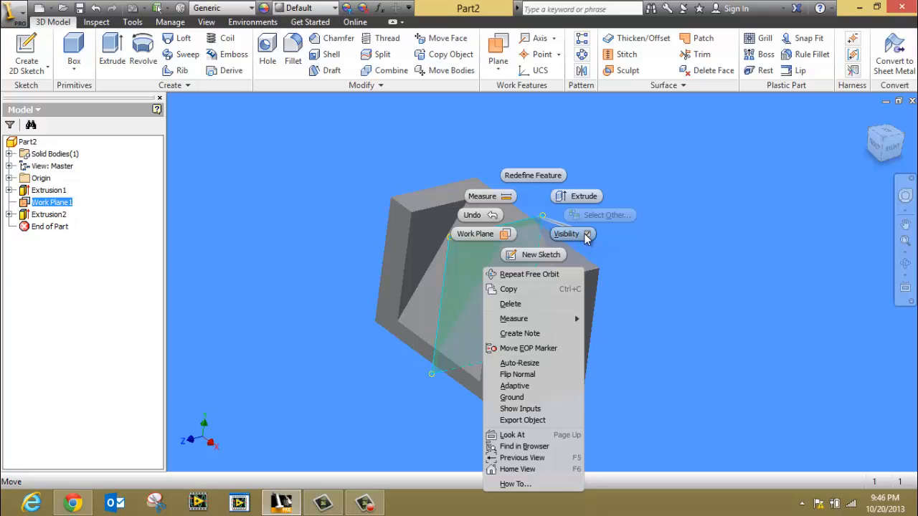
pyautogui.click(567, 234)
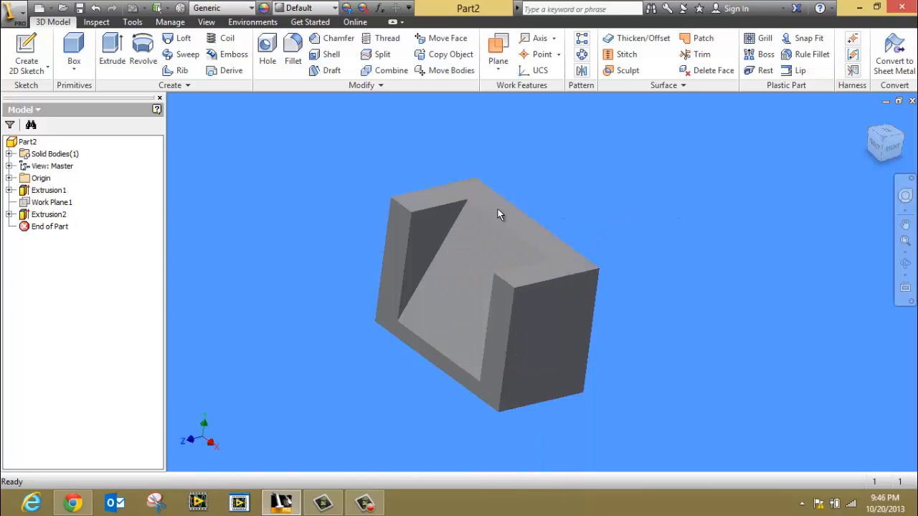
pyautogui.moveTo(298, 174)
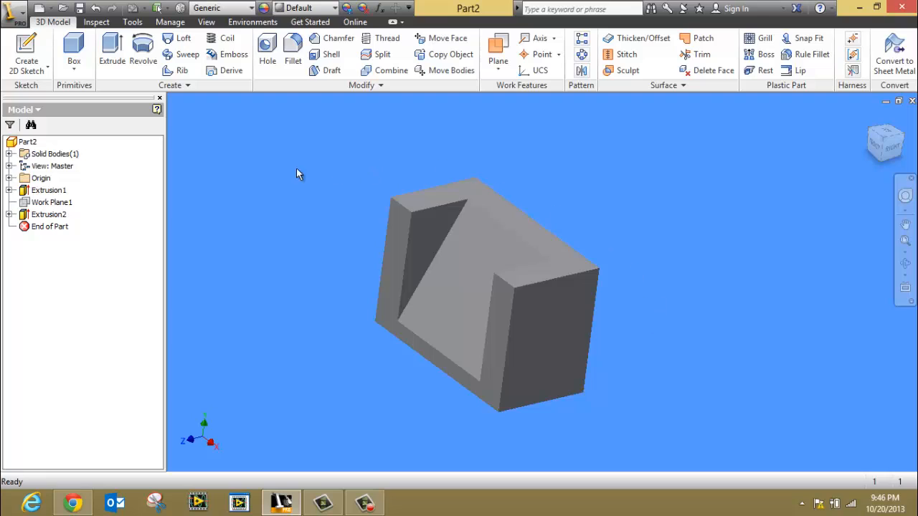
pyautogui.click(51, 202)
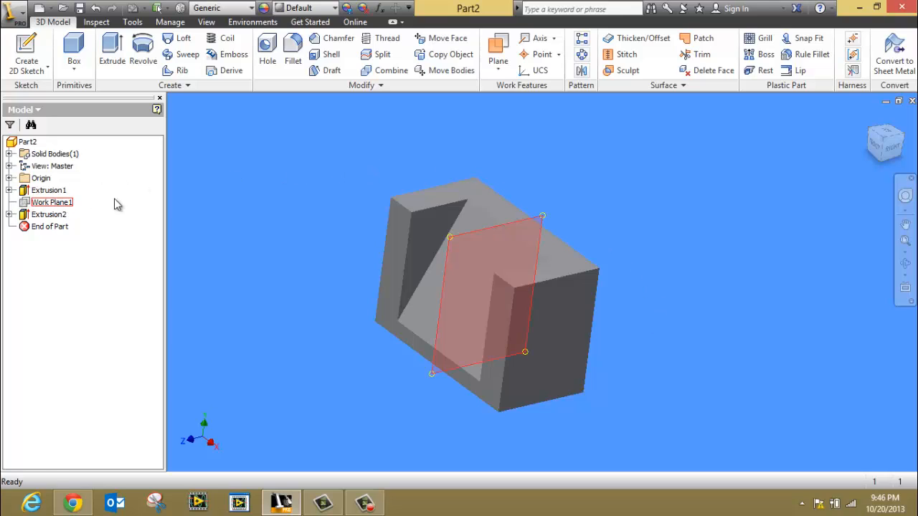